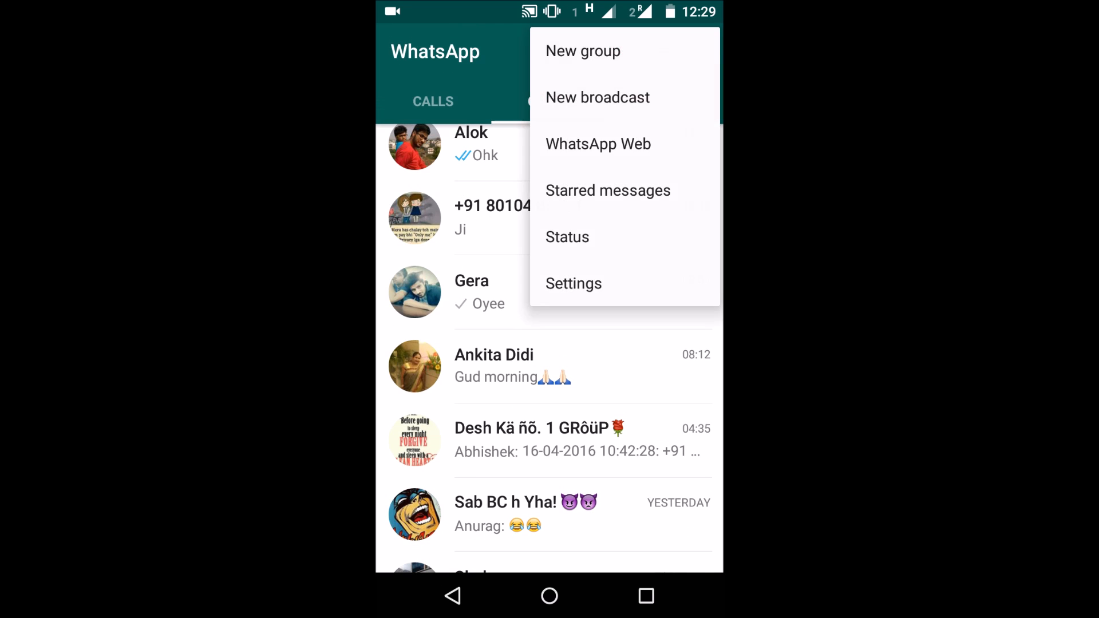
# - Switch off Read receipts in the Account > Privacy settings
pyautogui.click(574, 282)
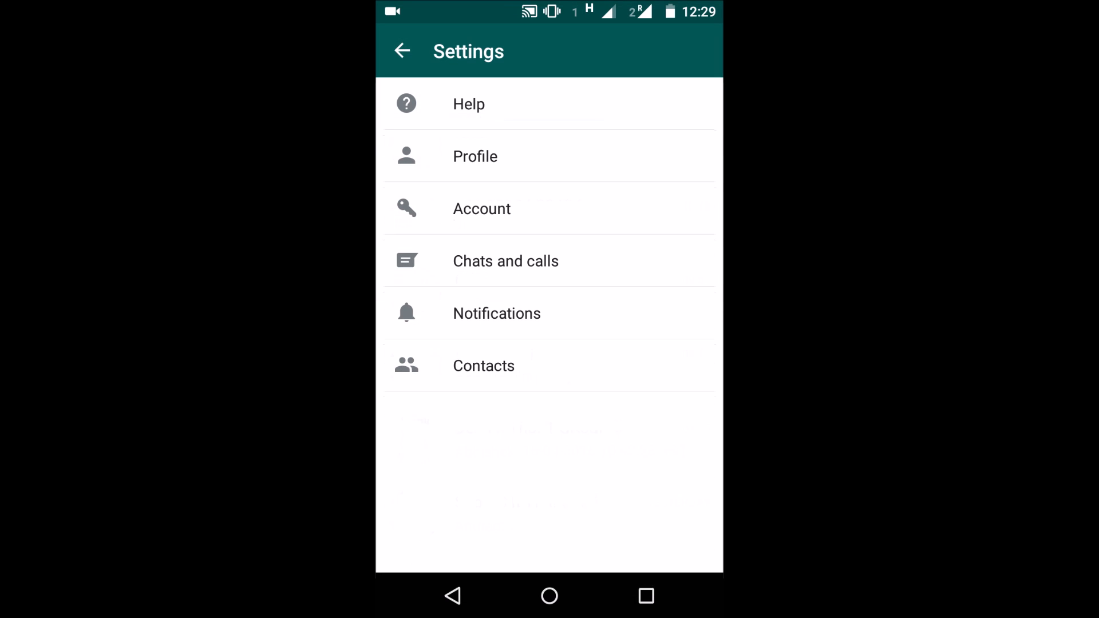
pyautogui.click(482, 209)
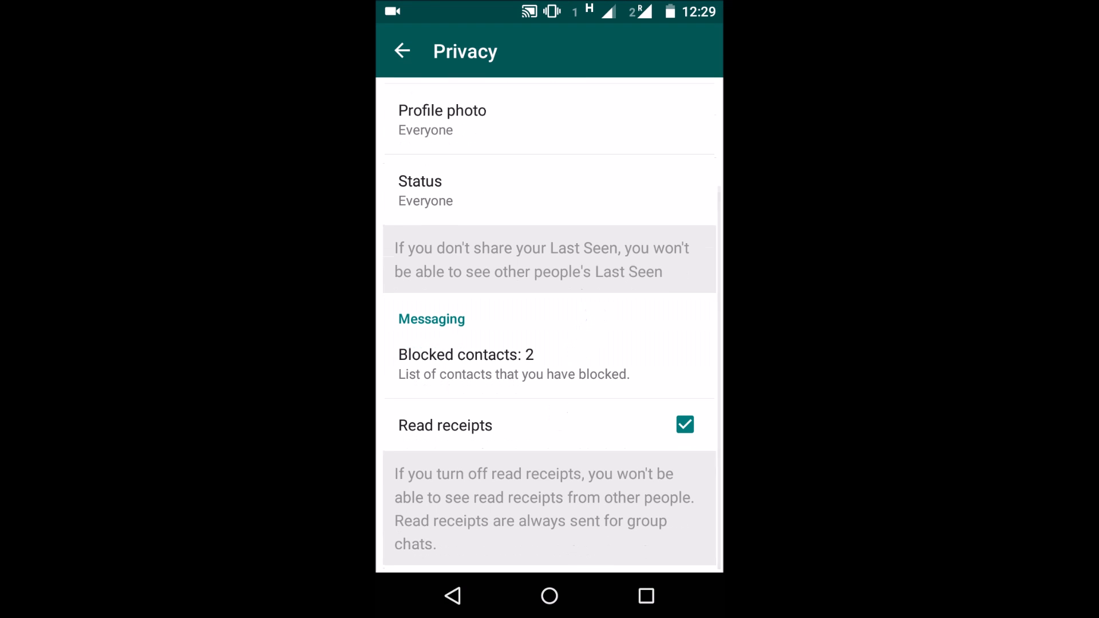
pyautogui.click(685, 425)
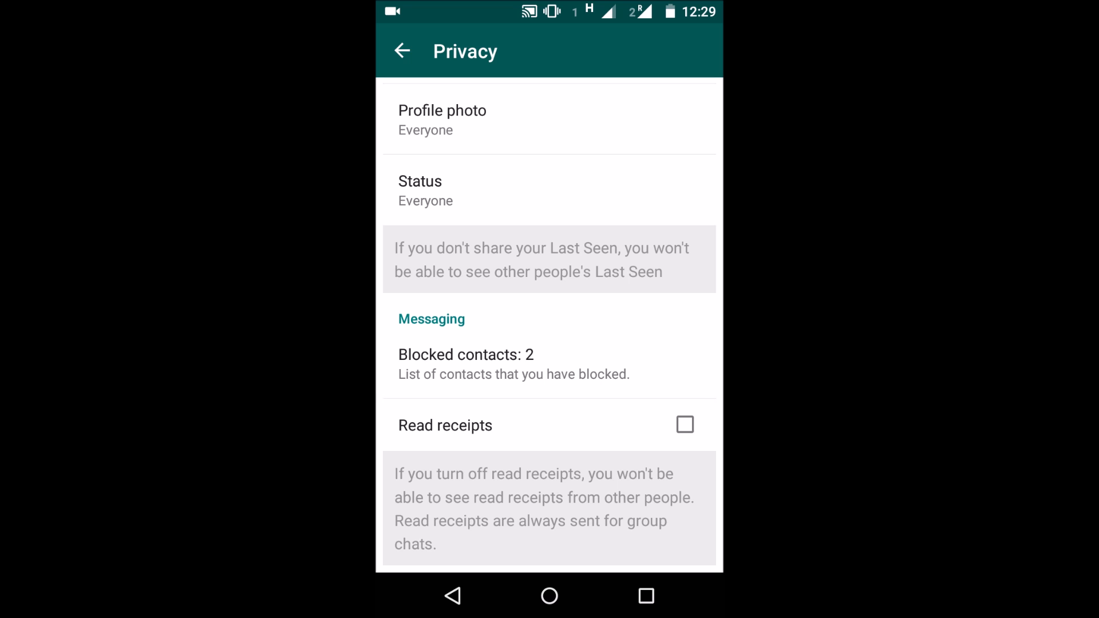
# - Return from the privacy settings back to the chats list
pyautogui.scroll(-3)
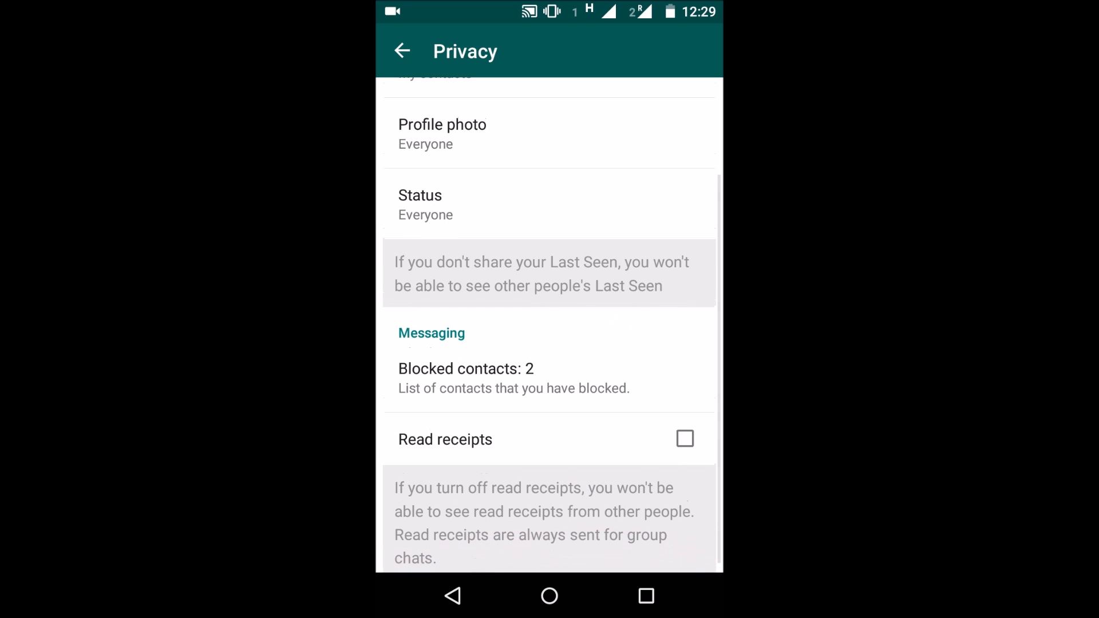
pyautogui.click(452, 595)
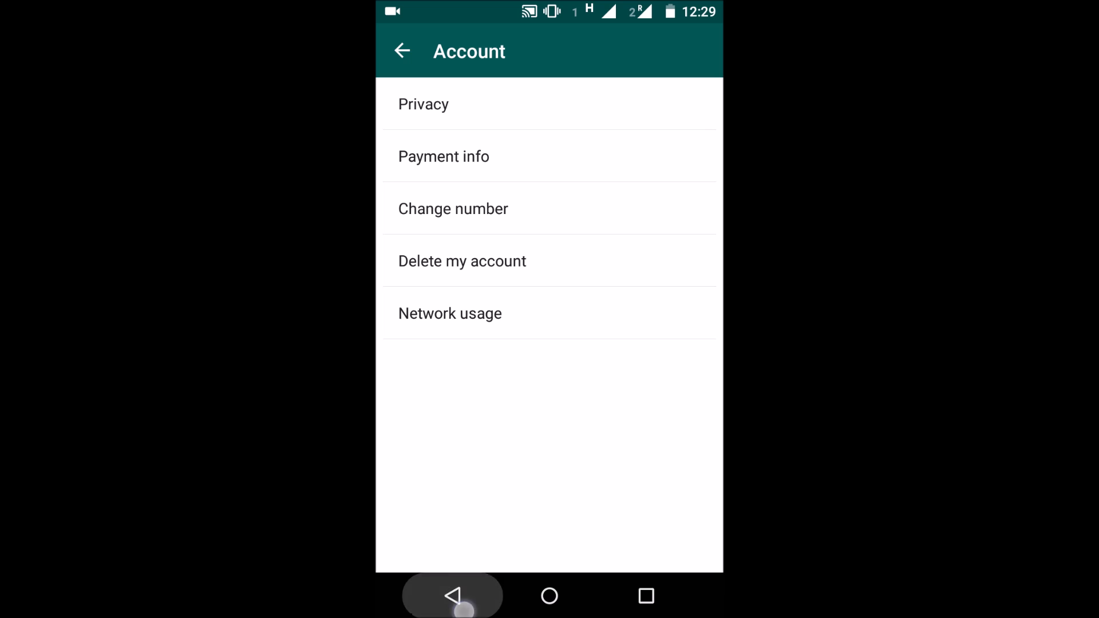
pyautogui.click(451, 596)
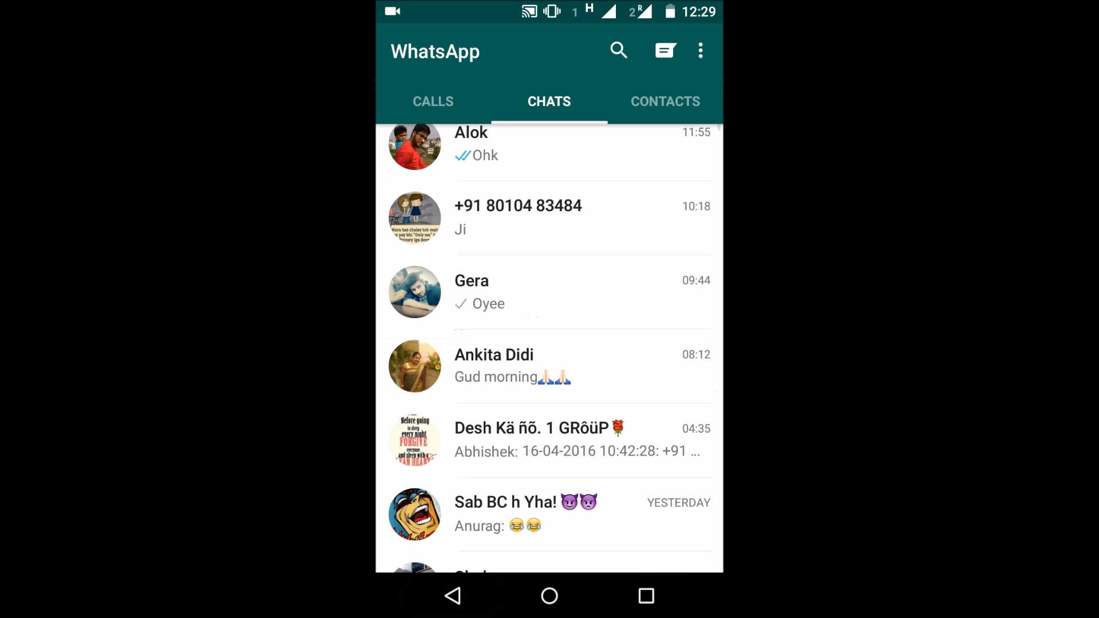